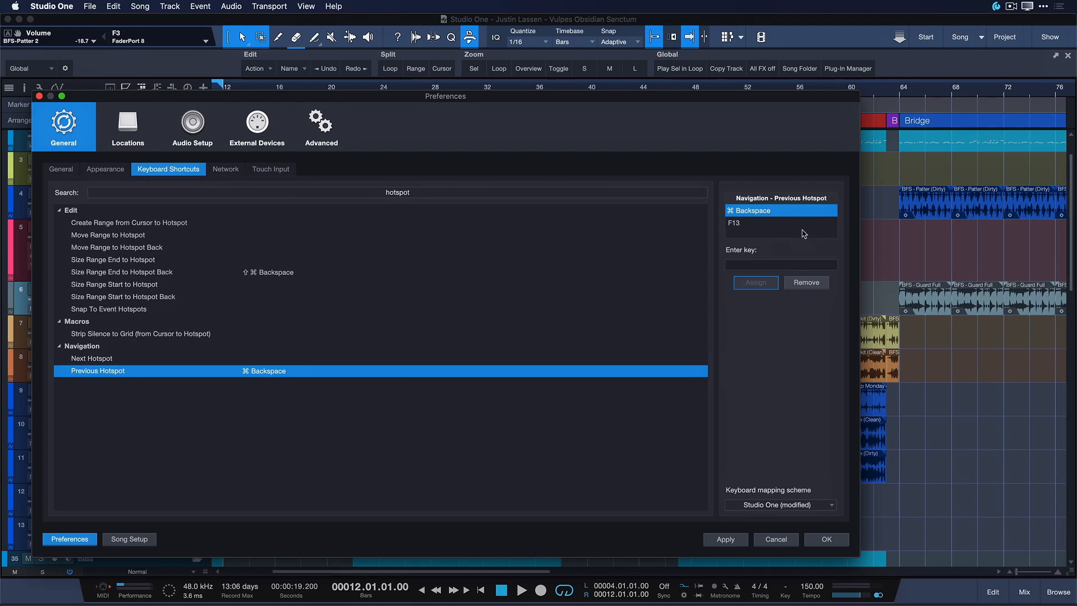
mouse_move(682, 222)
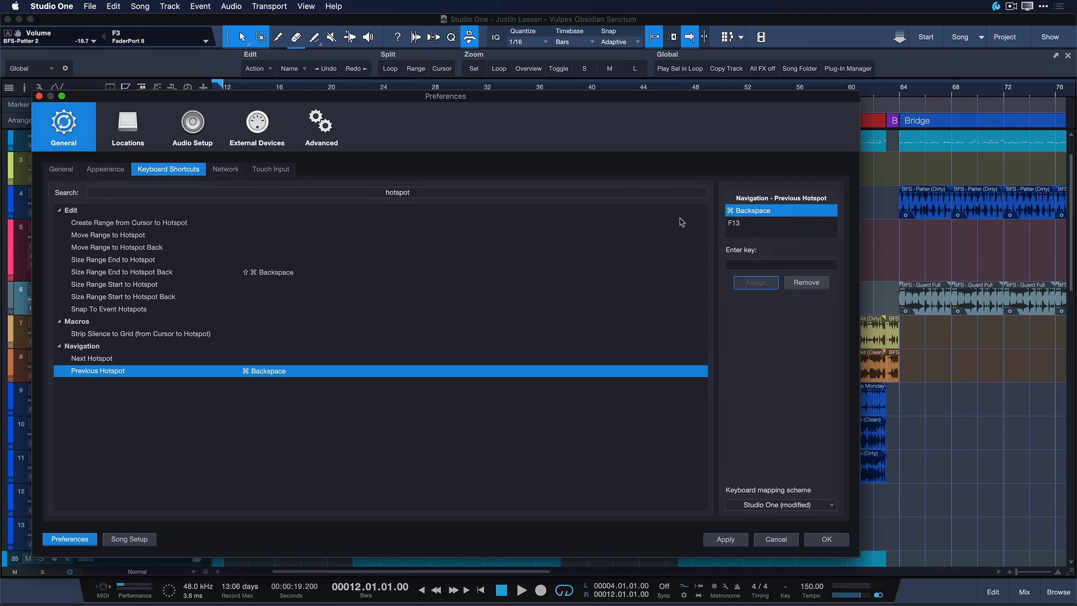
mouse_move(163, 360)
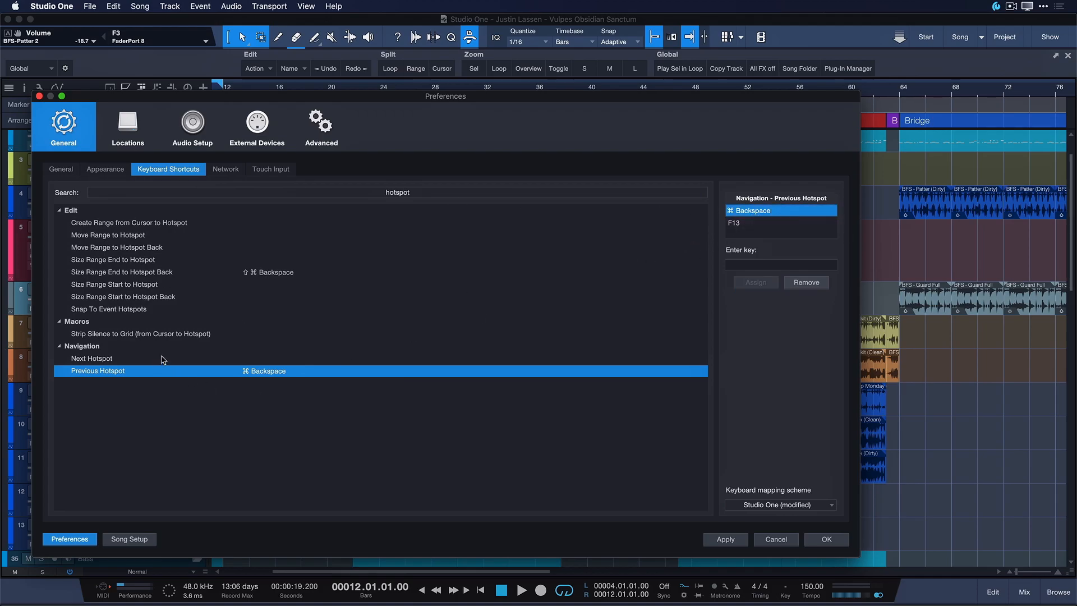
Confirm F13/F15 on previous/next hotspot and F14 on Insert Bend Marker, then apply and close.
left_click(91, 358)
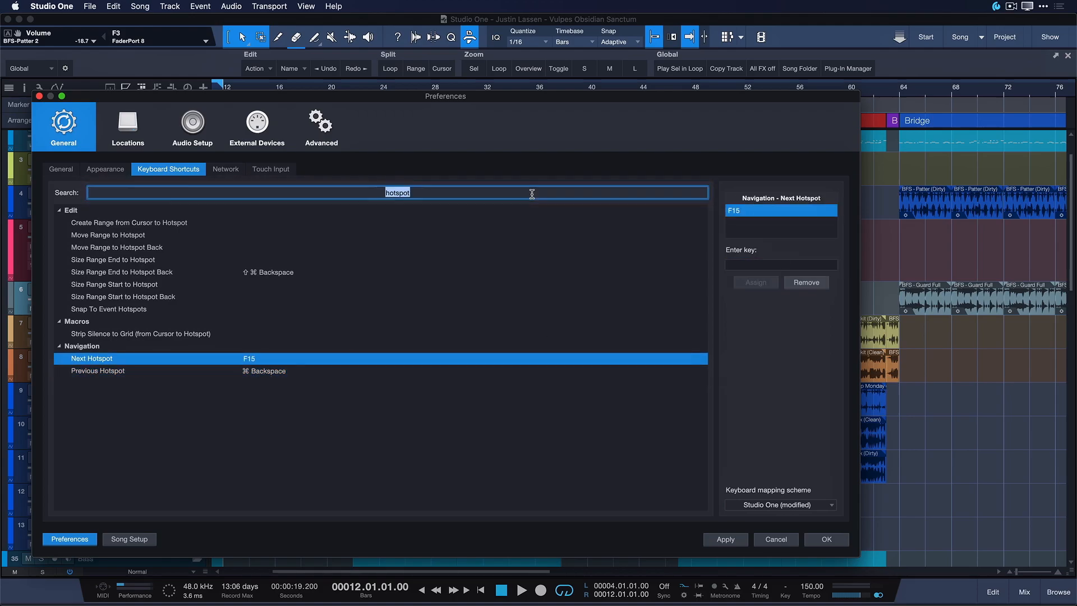
type("insert bend")
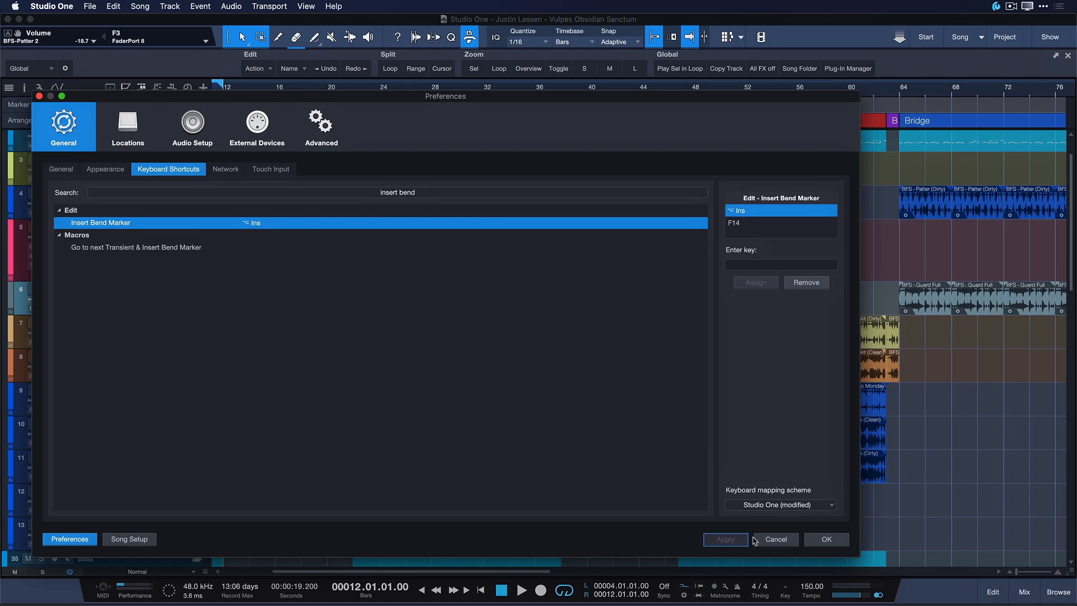
left_click(826, 538)
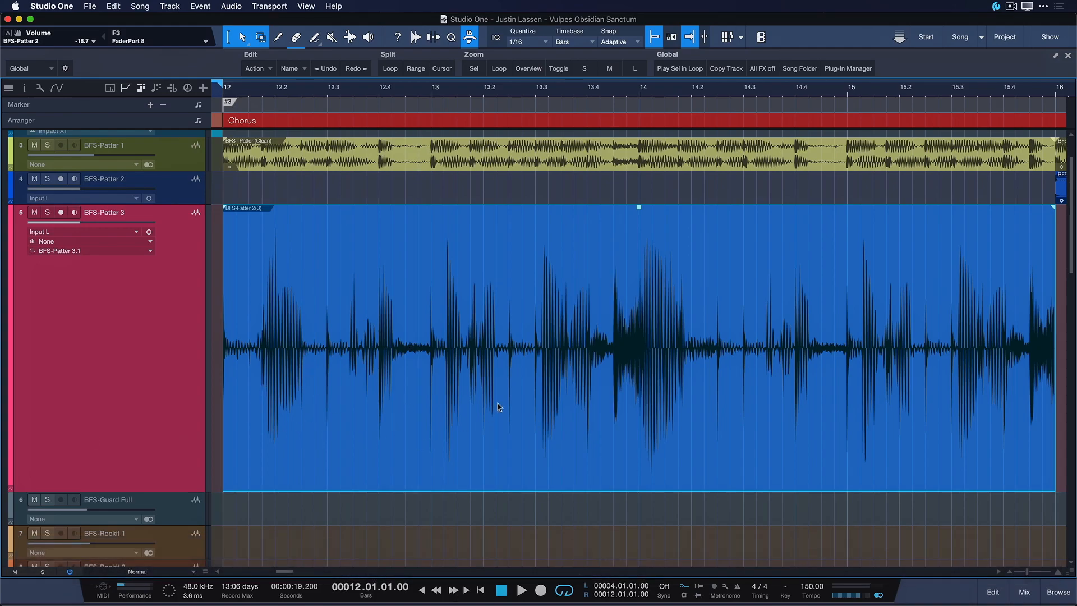
Jump the playhead to the next hotspot in BFS-Patter 3 using F15.
key("F15")
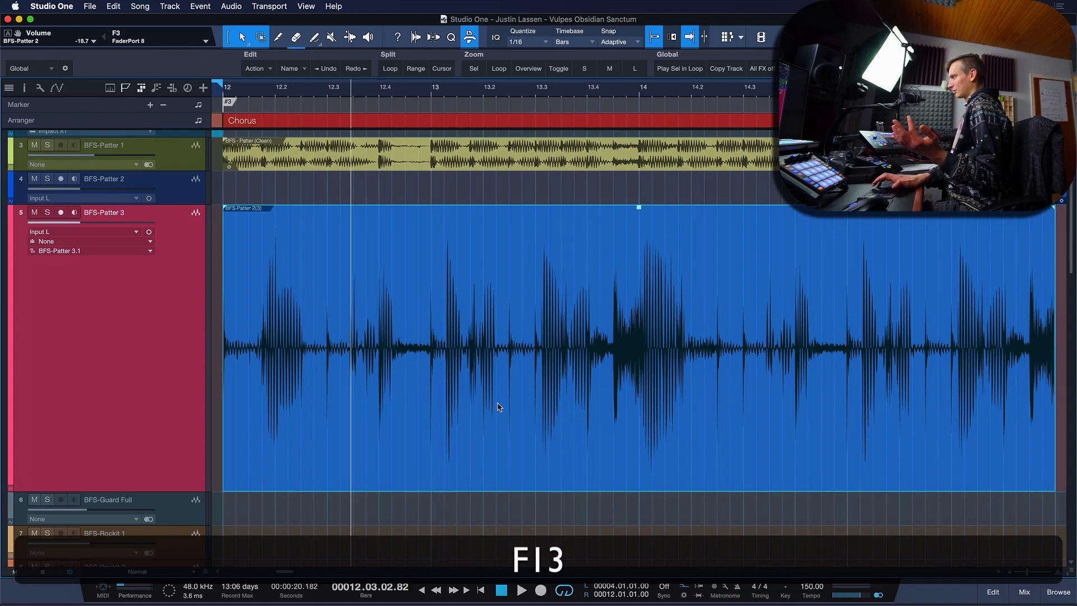
right_click(499, 407)
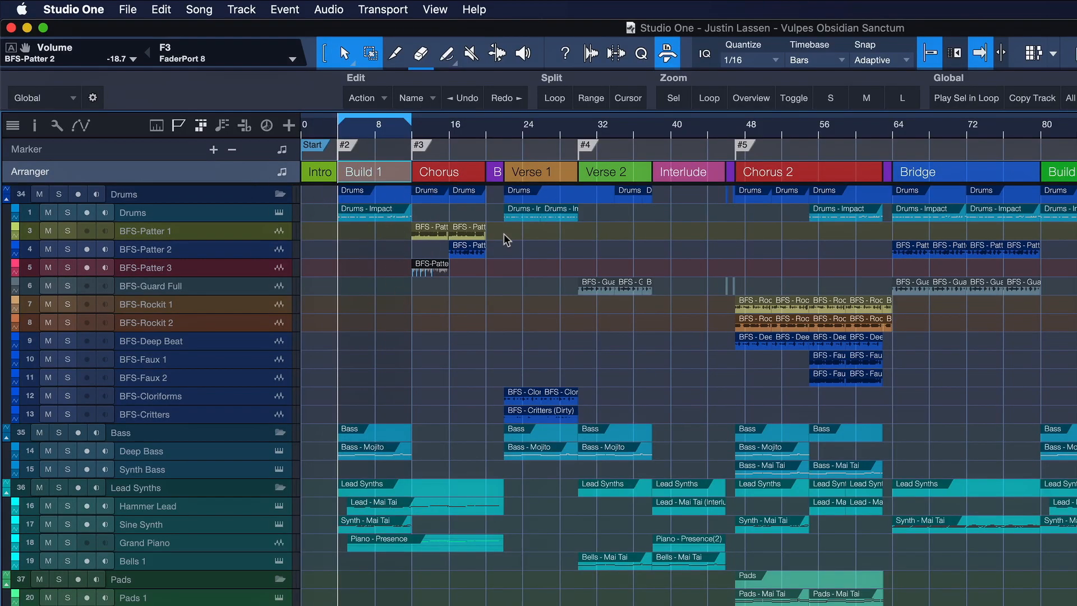
mouse_move(376, 192)
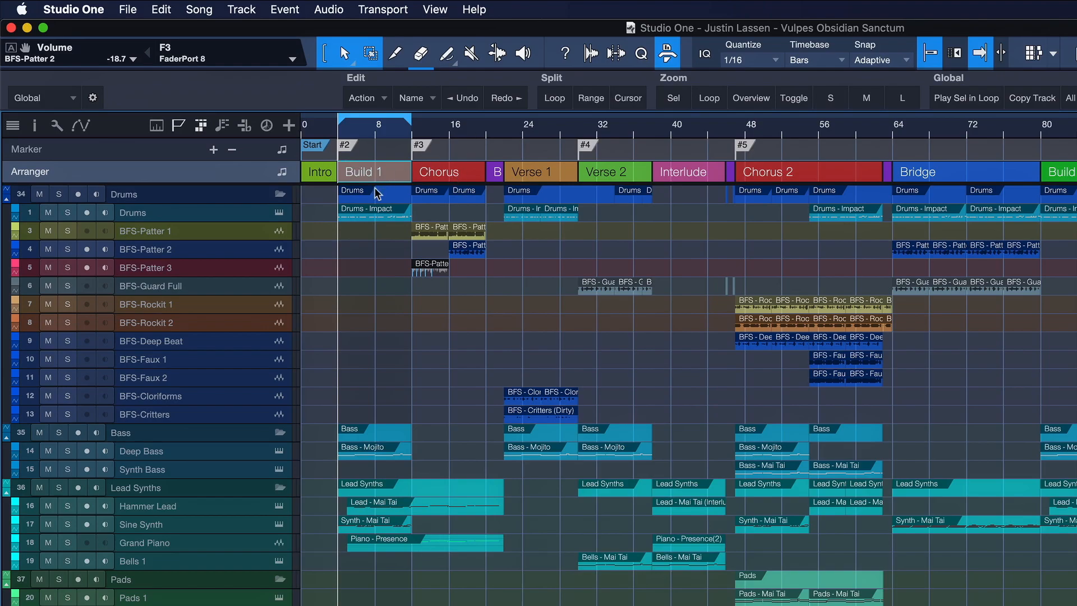
mouse_move(277, 169)
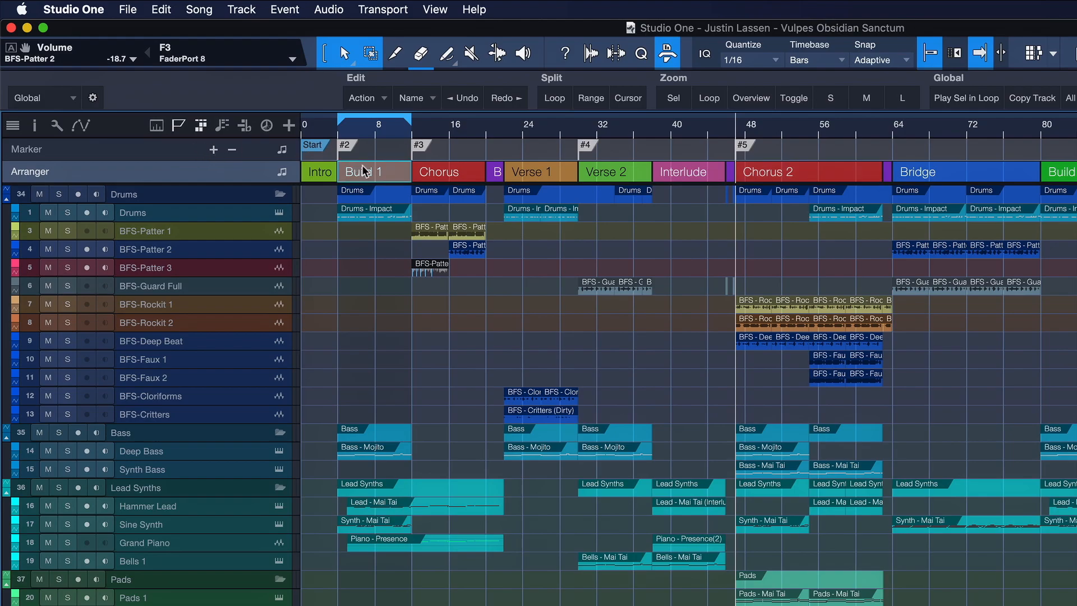
In Keyboard Shortcuts, give Recall Marker 1 the NumPad1 key.
left_click(75, 9)
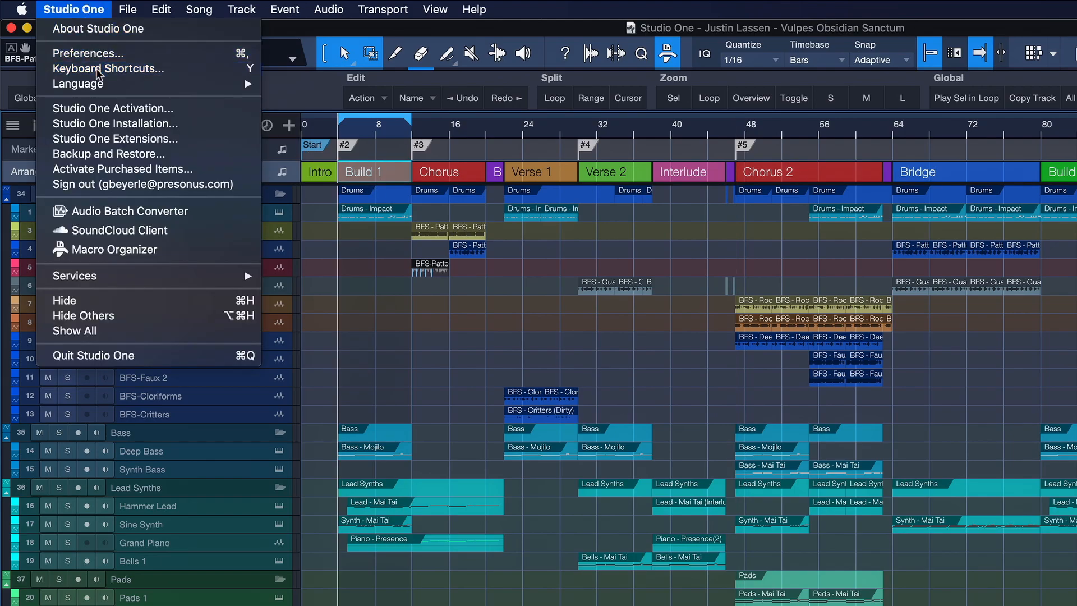
left_click(108, 68)
type("marker")
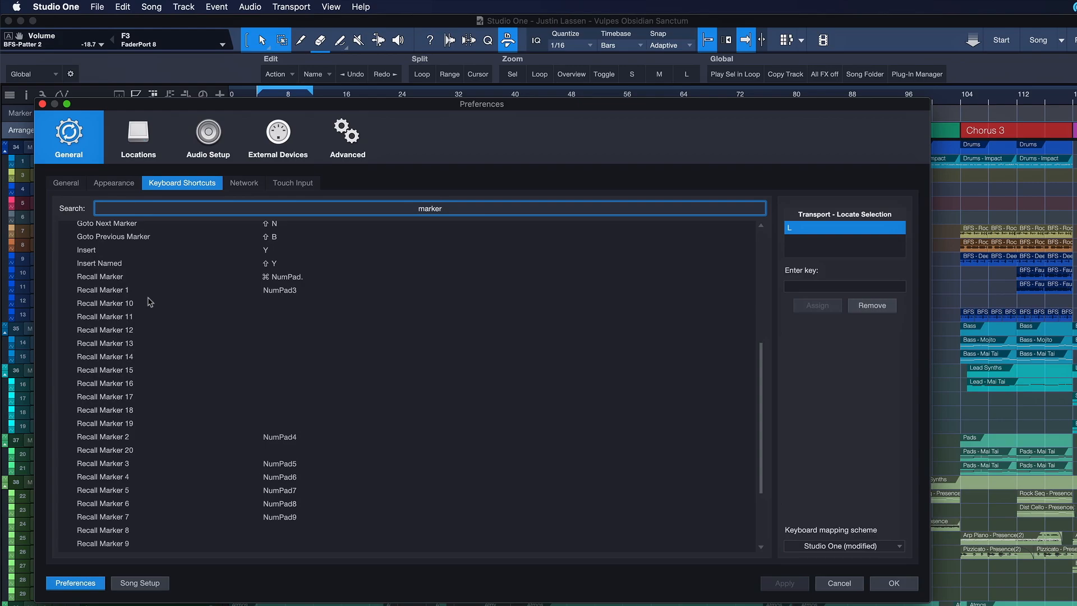
mouse_move(144, 299)
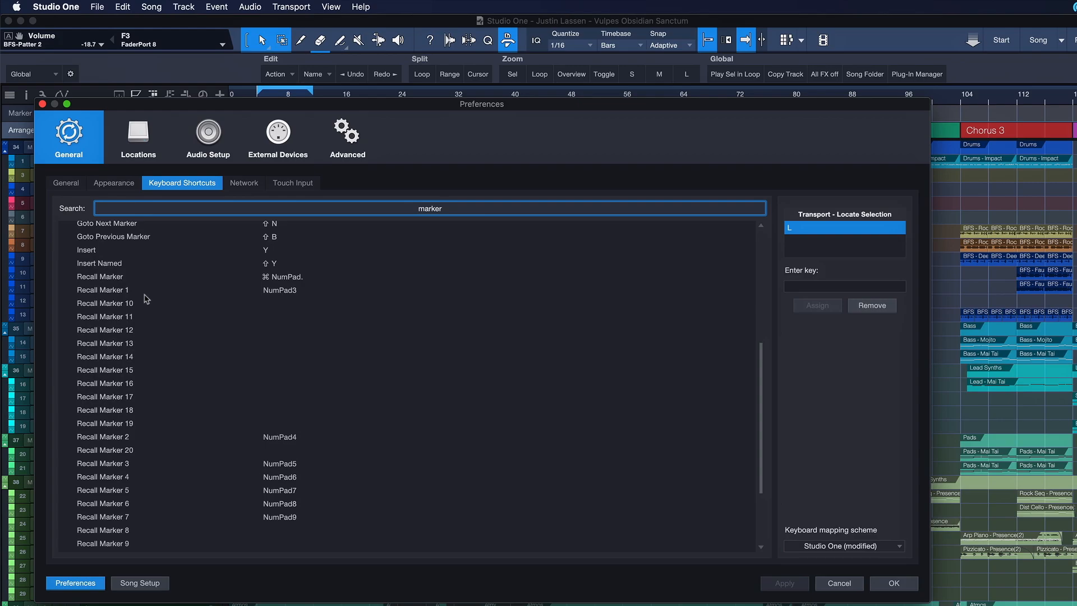
left_click(102, 289)
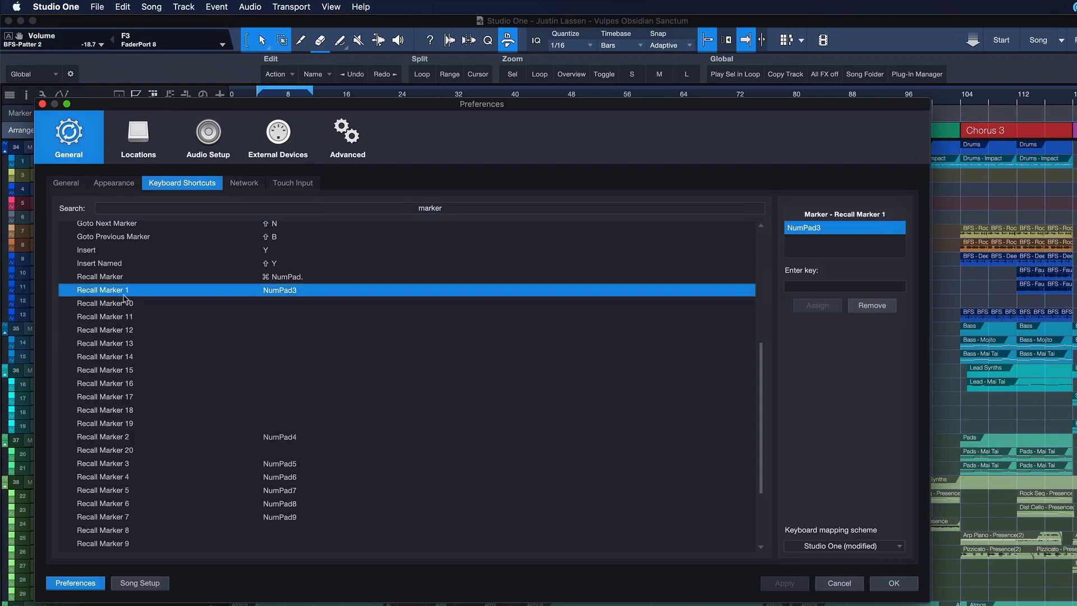
left_click(843, 286)
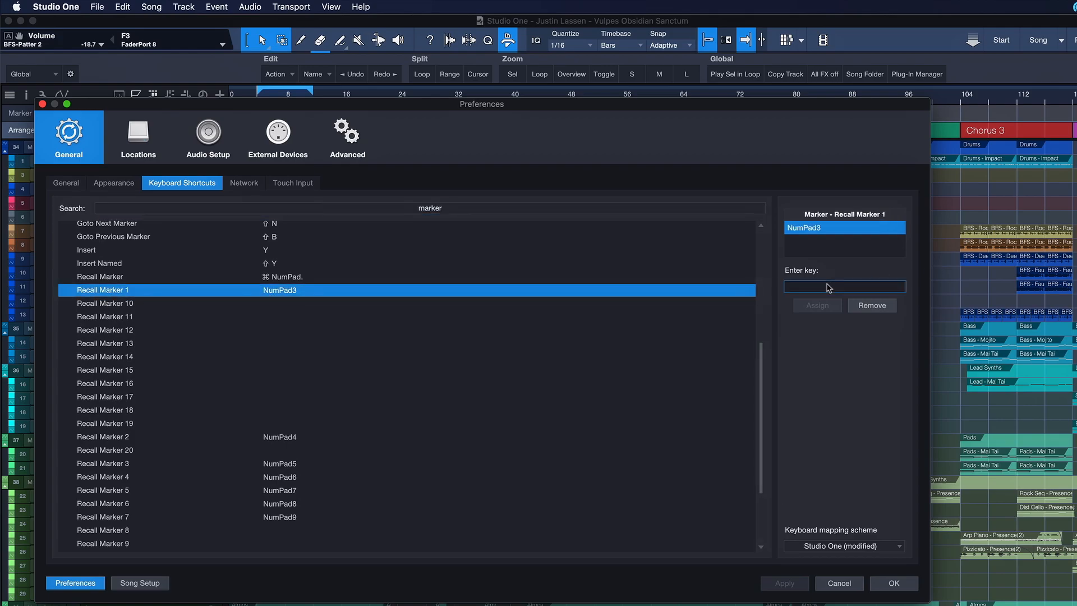
type("NumPad1")
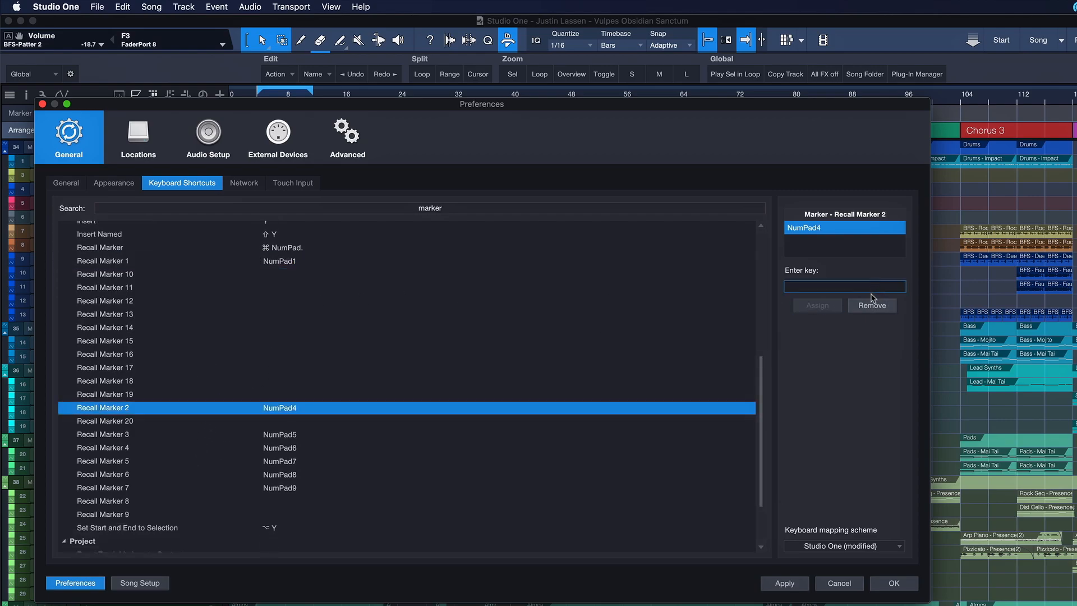
Clear Recall Marker 2's old key and remap Recall Markers 2–7 to NumPad2–NumPad7.
left_click(102, 434)
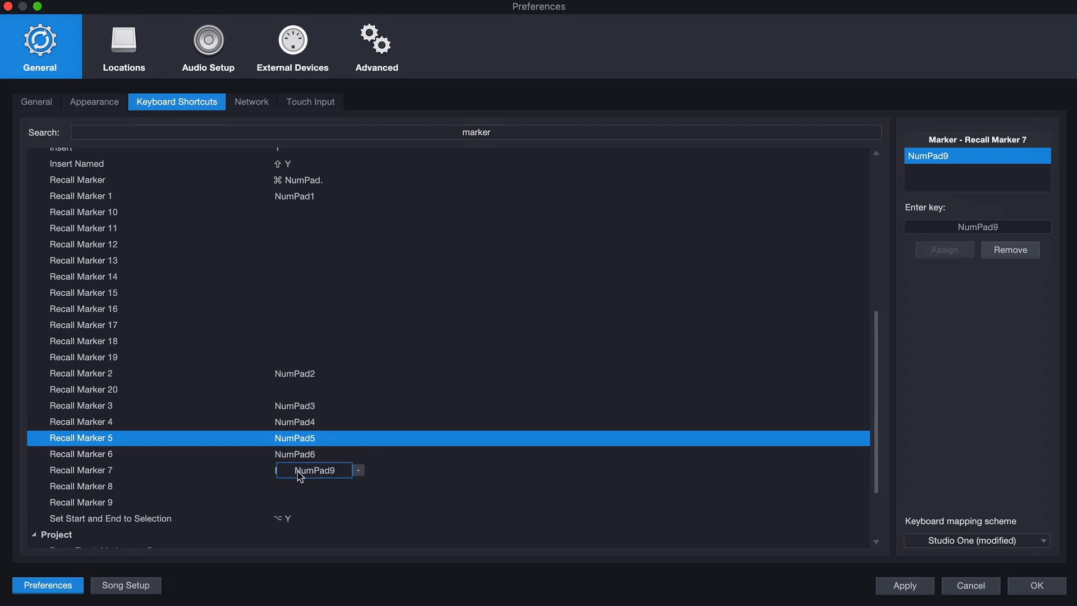
left_click(82, 422)
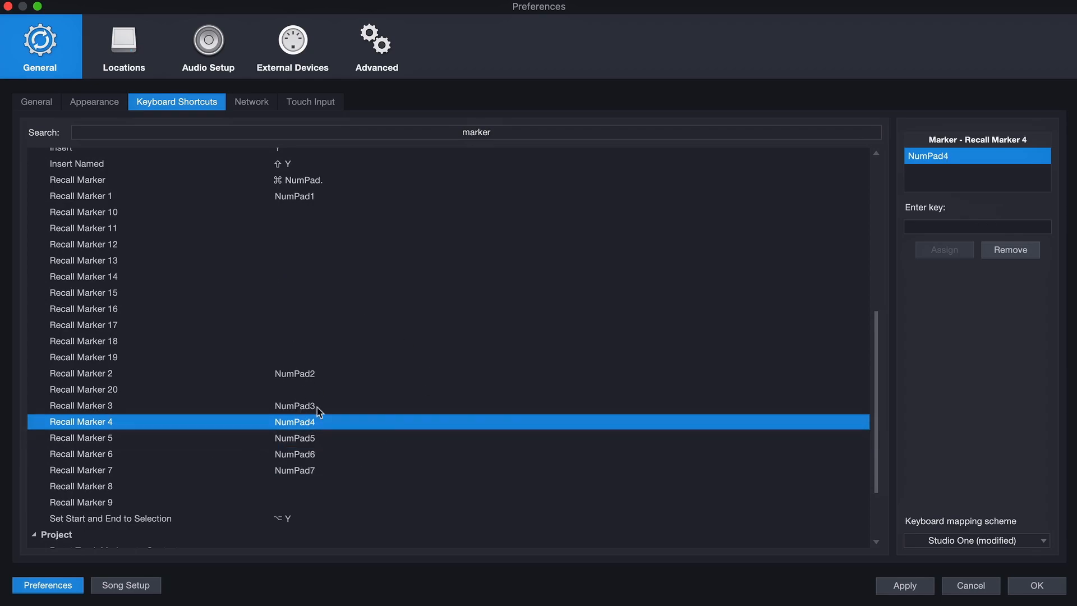
left_click(1040, 601)
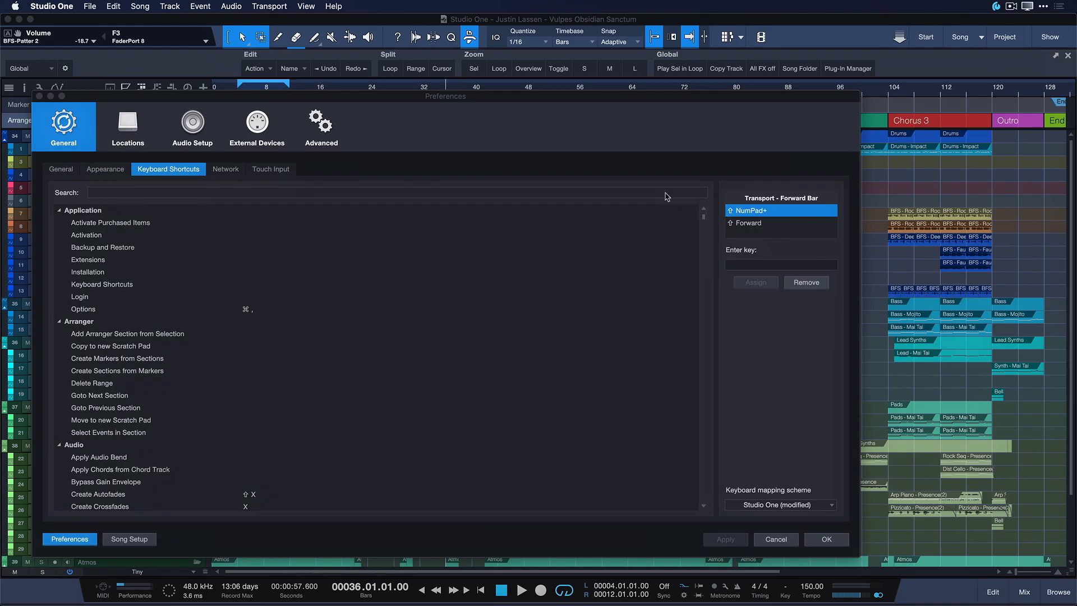
Assign Shift-Space to Play Selected Range.
type("play")
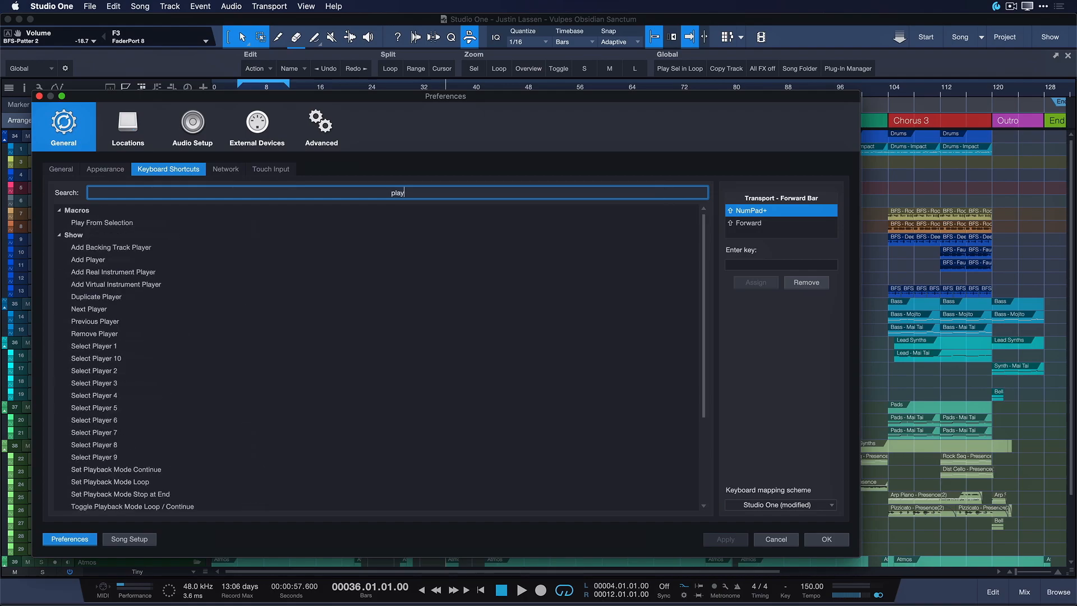
scroll("down", 3)
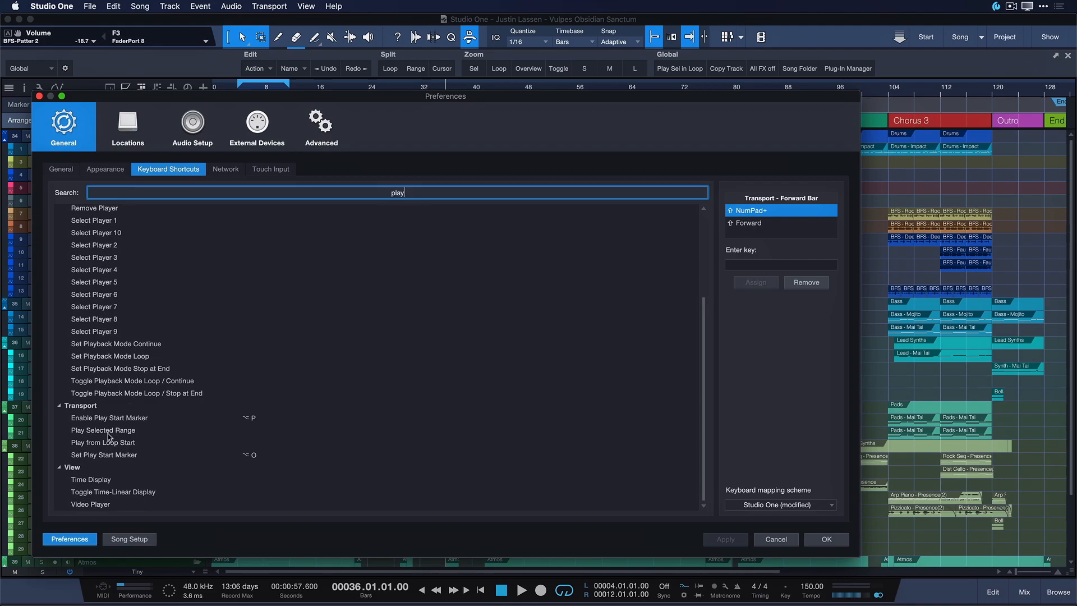
left_click(103, 431)
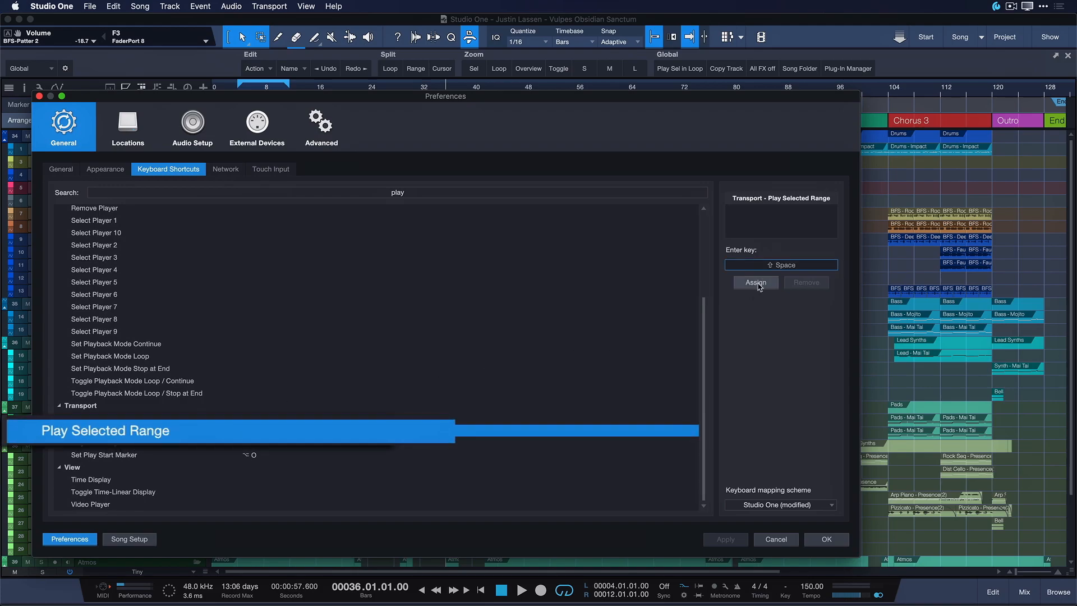
left_click(755, 282)
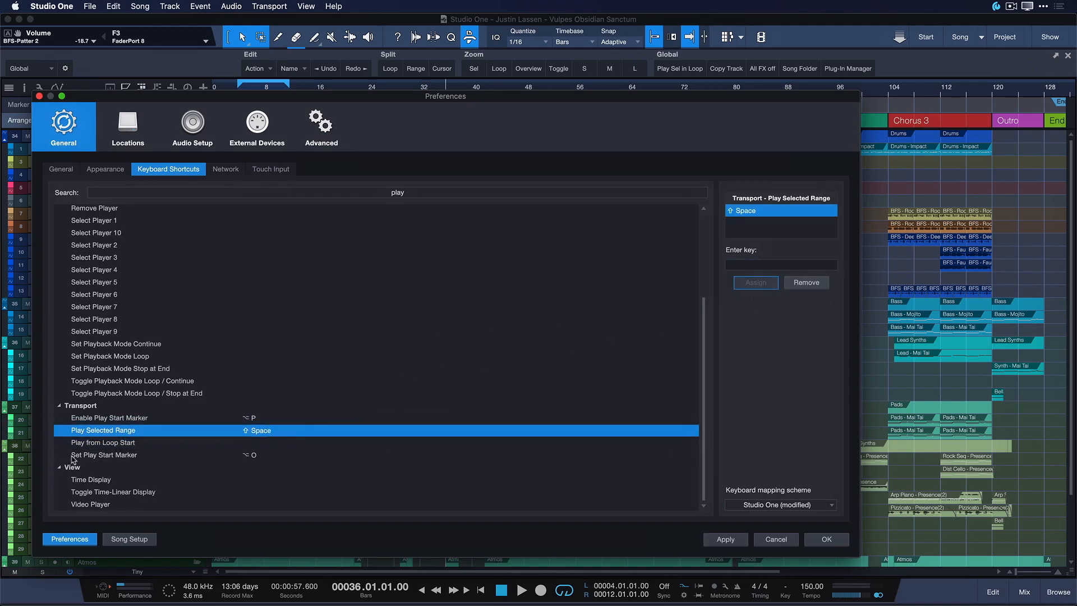
Assign Option-Space to Play from Loop Start and accept the changes.
left_click(103, 442)
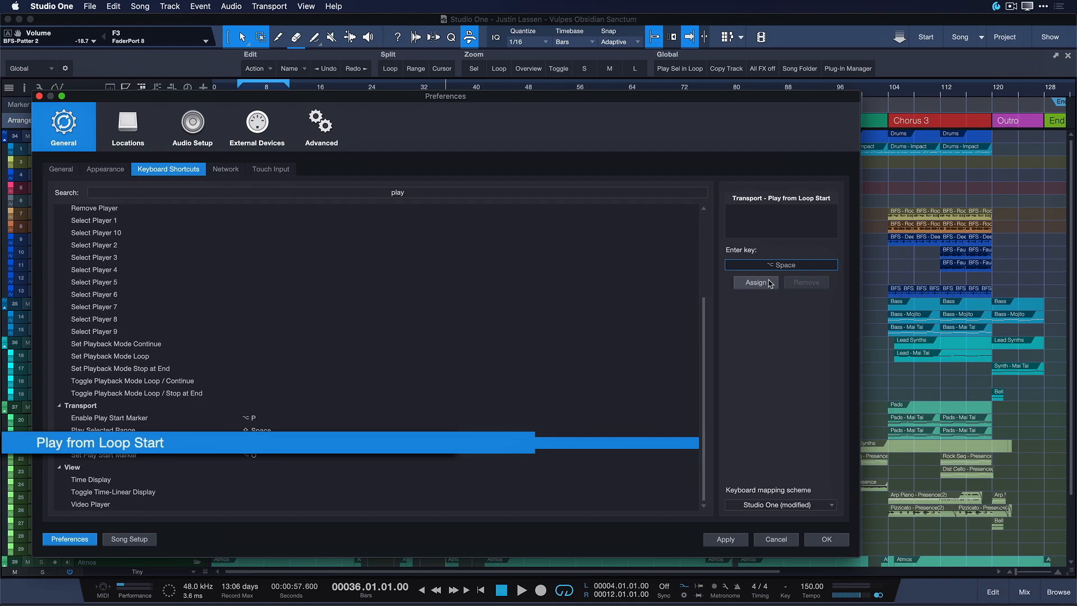
left_click(756, 282)
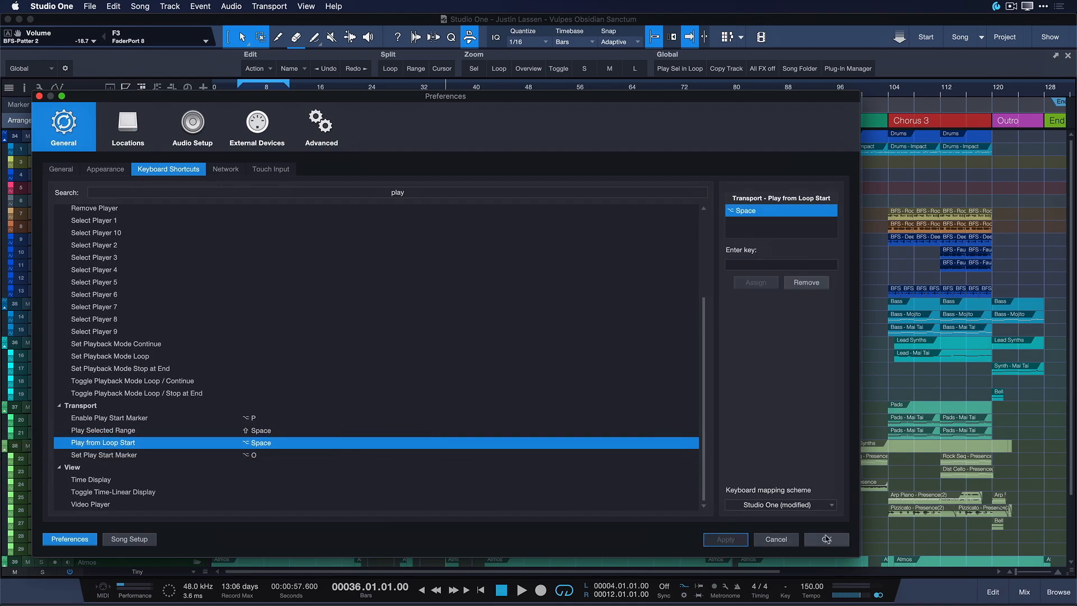
left_click(826, 539)
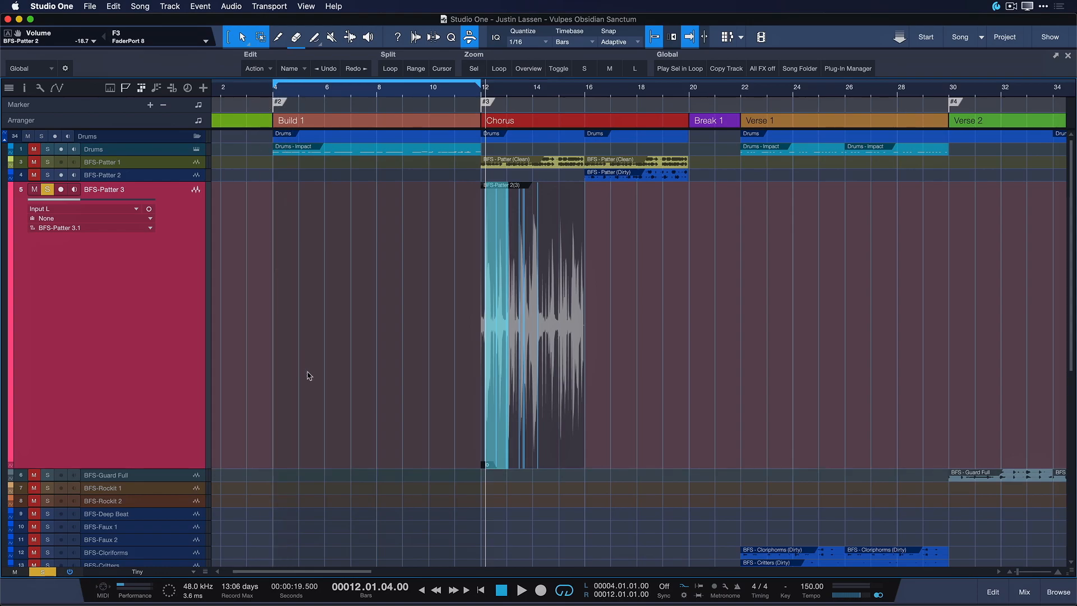
Start playback from the loop start at bar 4.
left_click(522, 590)
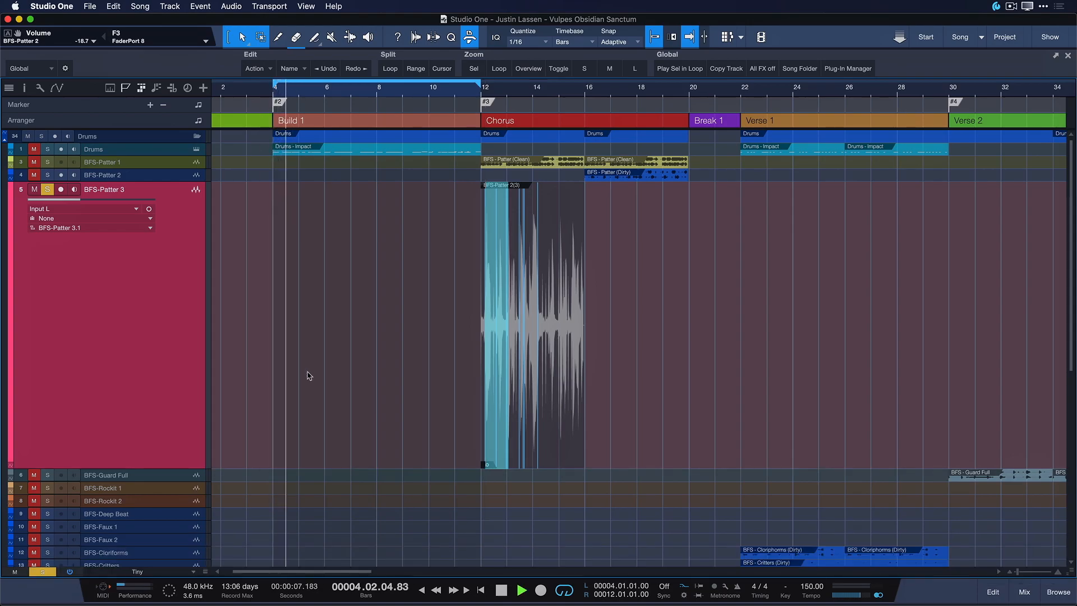